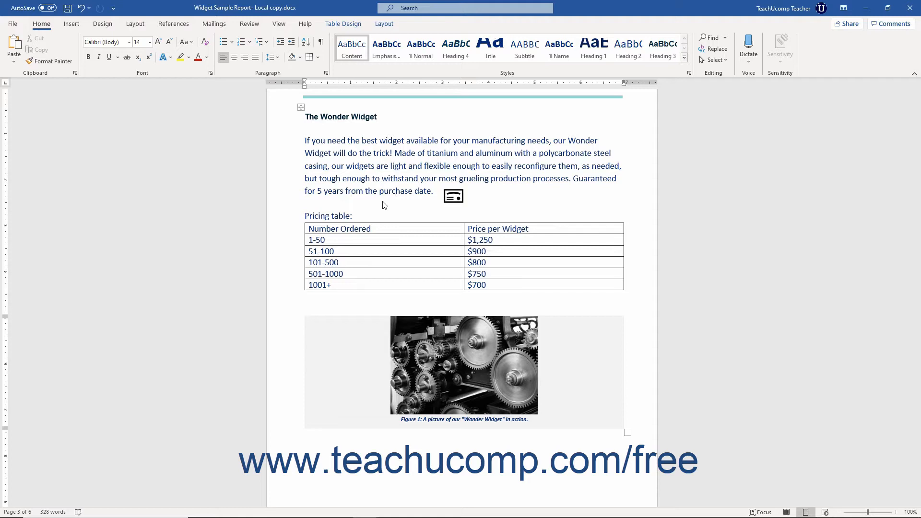
Replace 'purchase' in the Wonder Widget guarantee sentence with the synonym 'procurement'
click(397, 190)
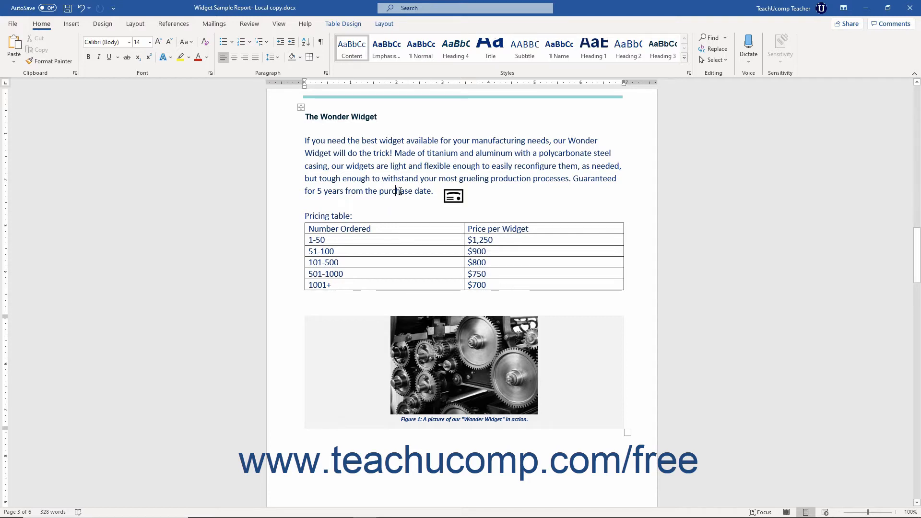
right_click(400, 190)
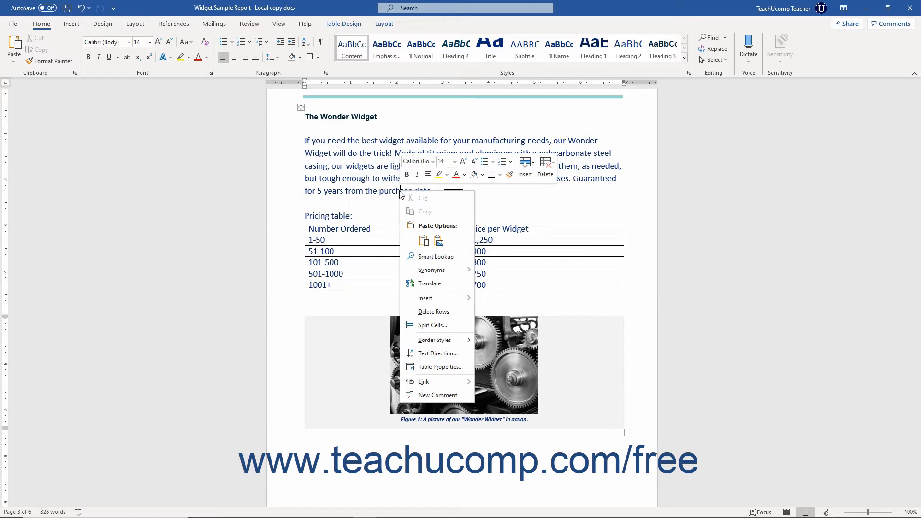
mouse_move(431, 269)
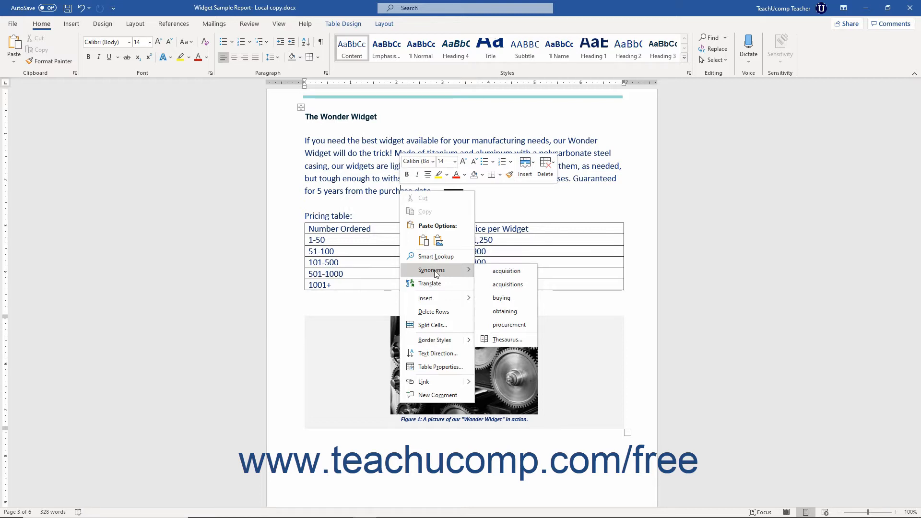
mouse_move(507, 271)
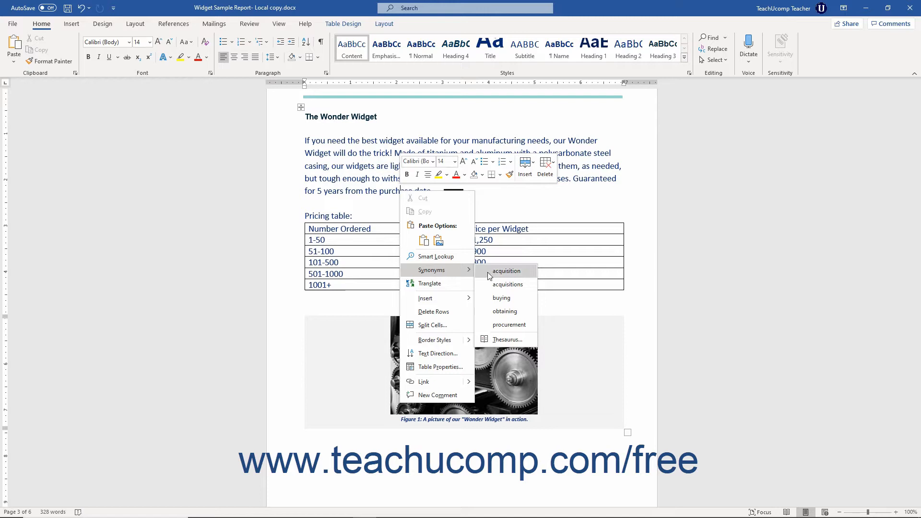
click(509, 324)
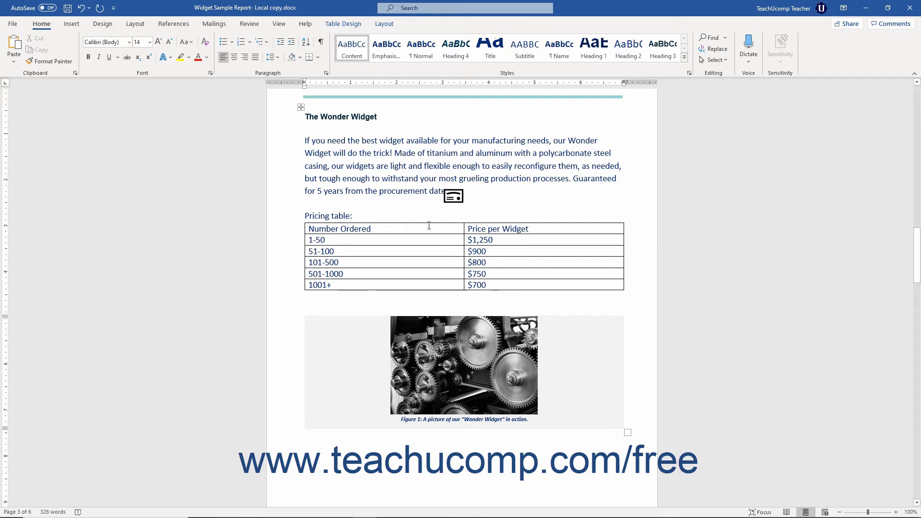
Select the word 'procurement' and switch to the Review tab
double_click(402, 191)
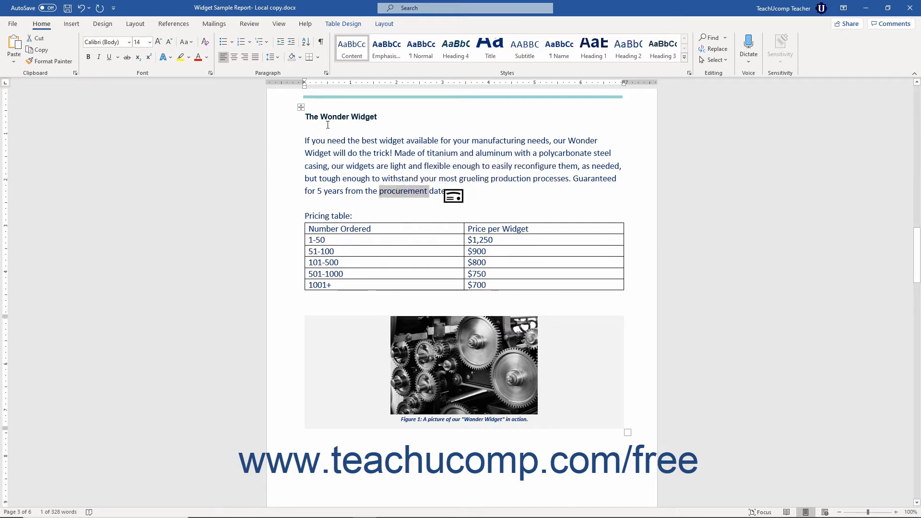
click(248, 24)
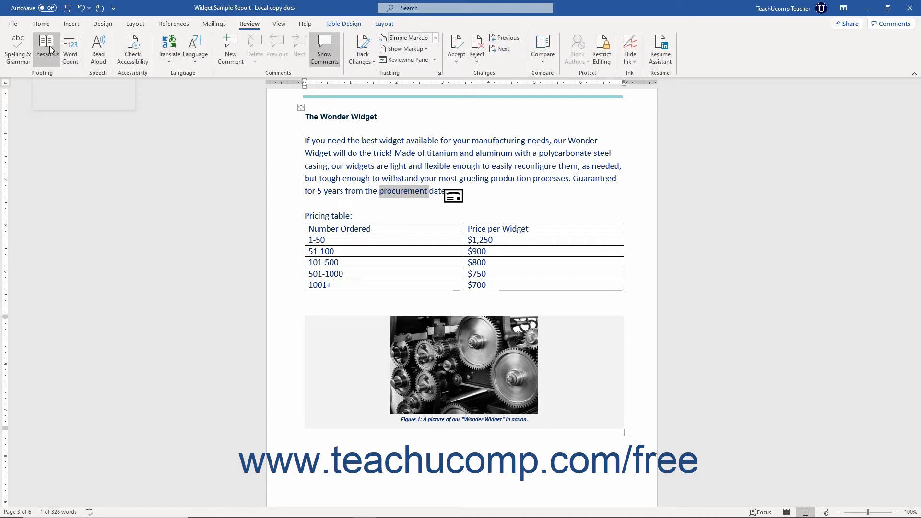
mouse_move(46, 47)
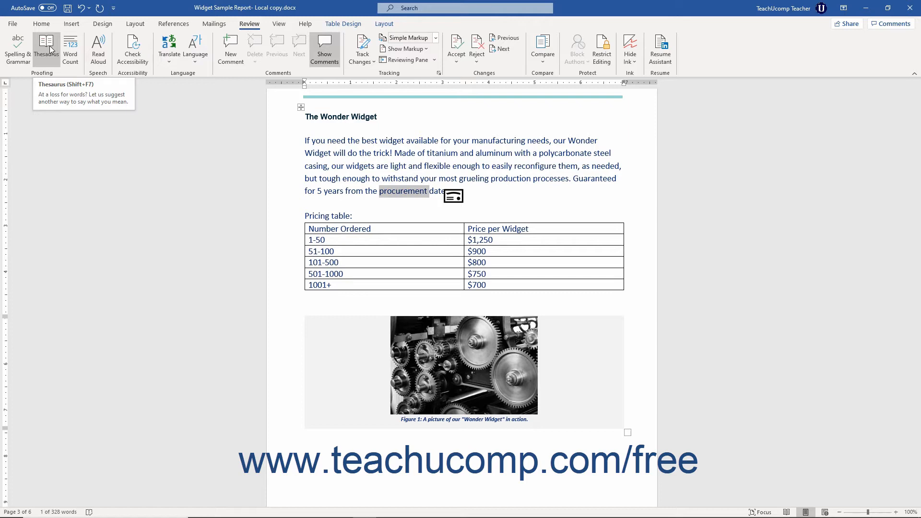
Open the Thesaurus pane for 'procurement', listing obtaining, buying and purchasing
click(47, 48)
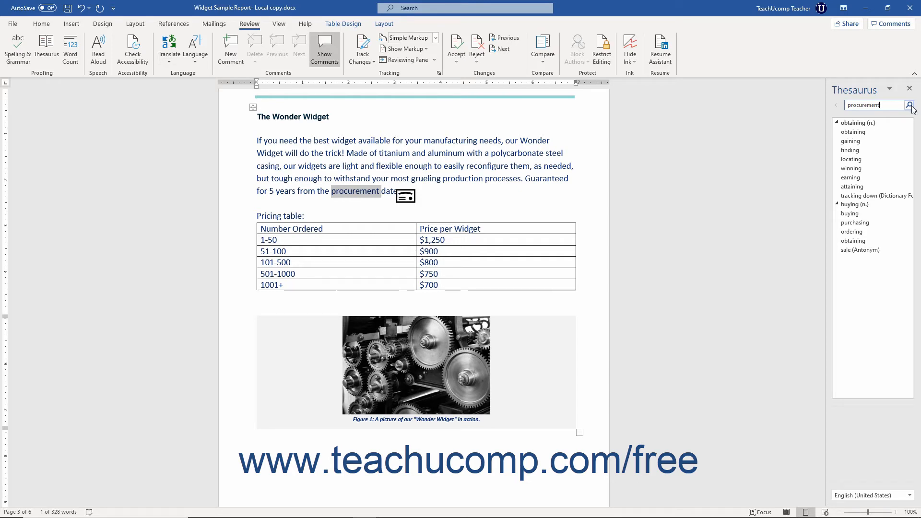
mouse_move(851, 206)
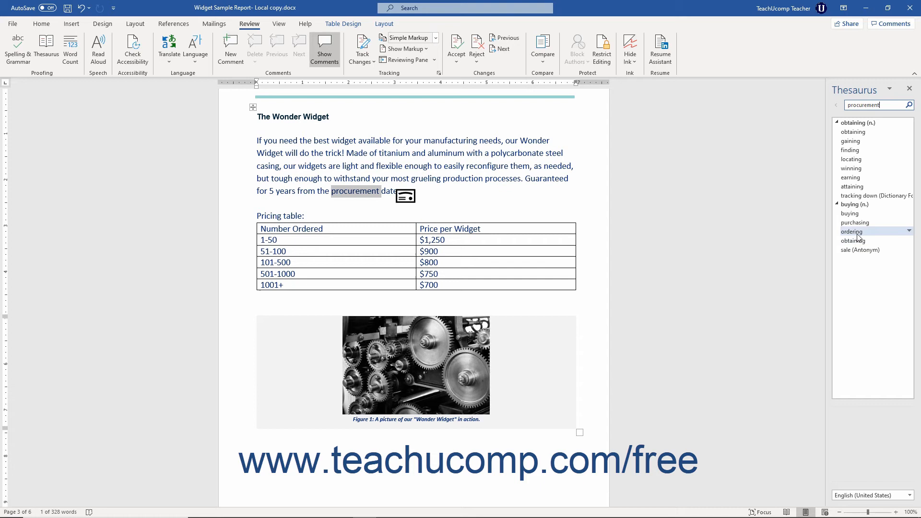
Show the Insert and Copy options for the synonym 'ordering' in the Thesaurus
click(852, 230)
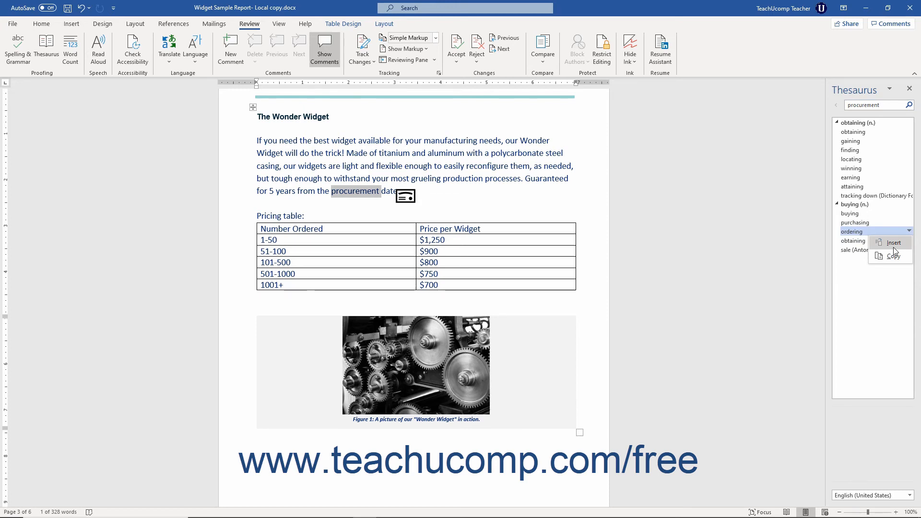
mouse_move(893, 256)
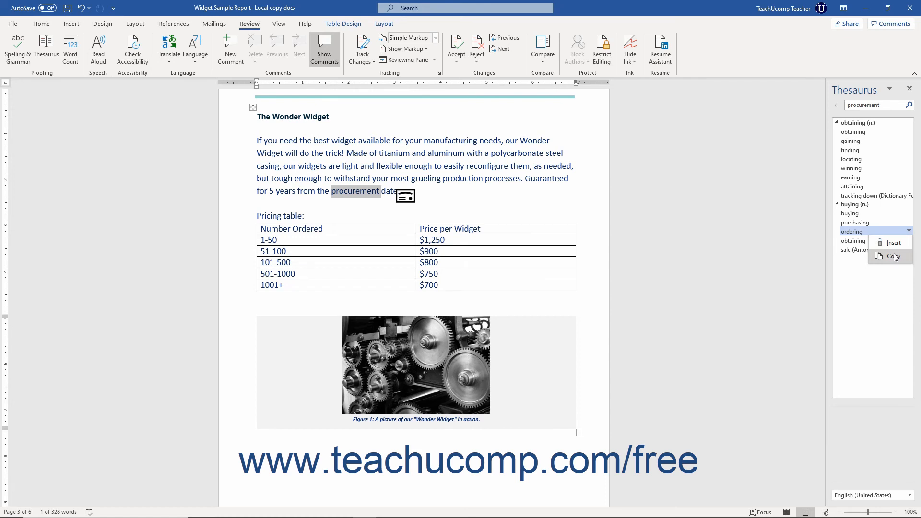
mouse_move(892, 241)
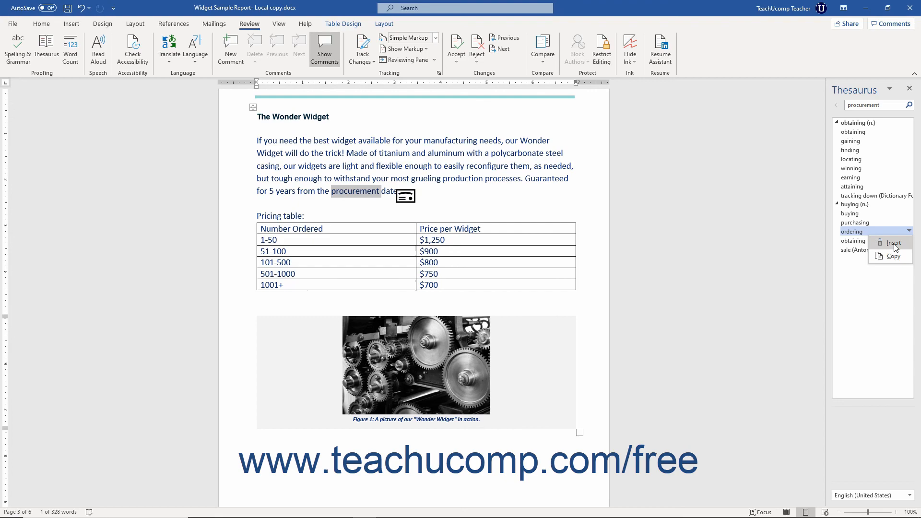